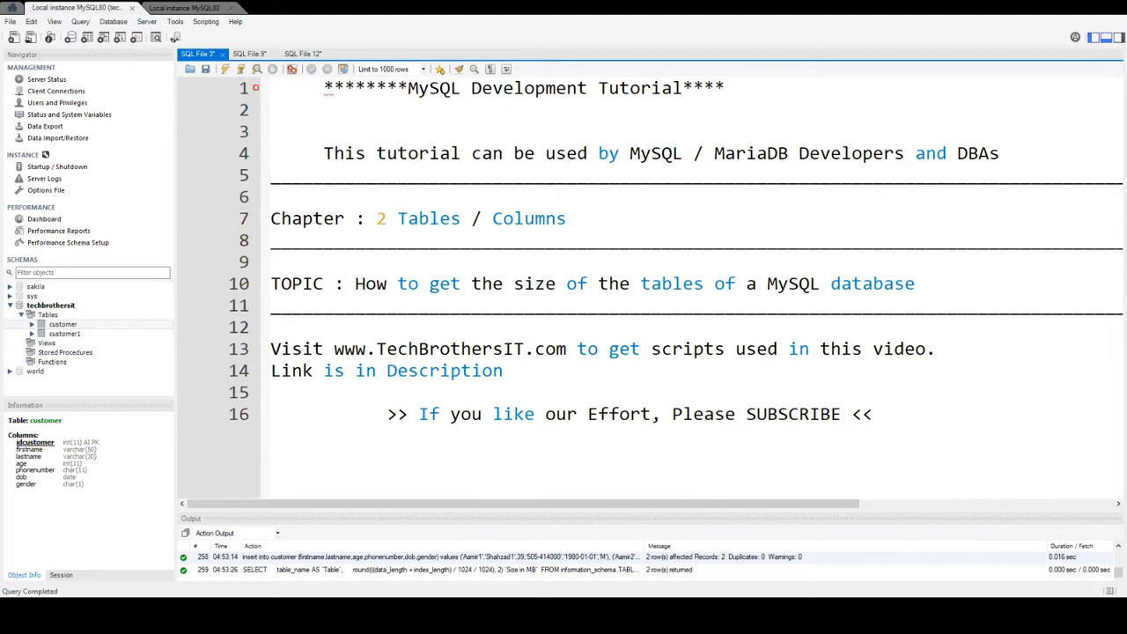
- Move from the SQL File 9 script to the SQL File 12 table-size query
left_click(249, 54)
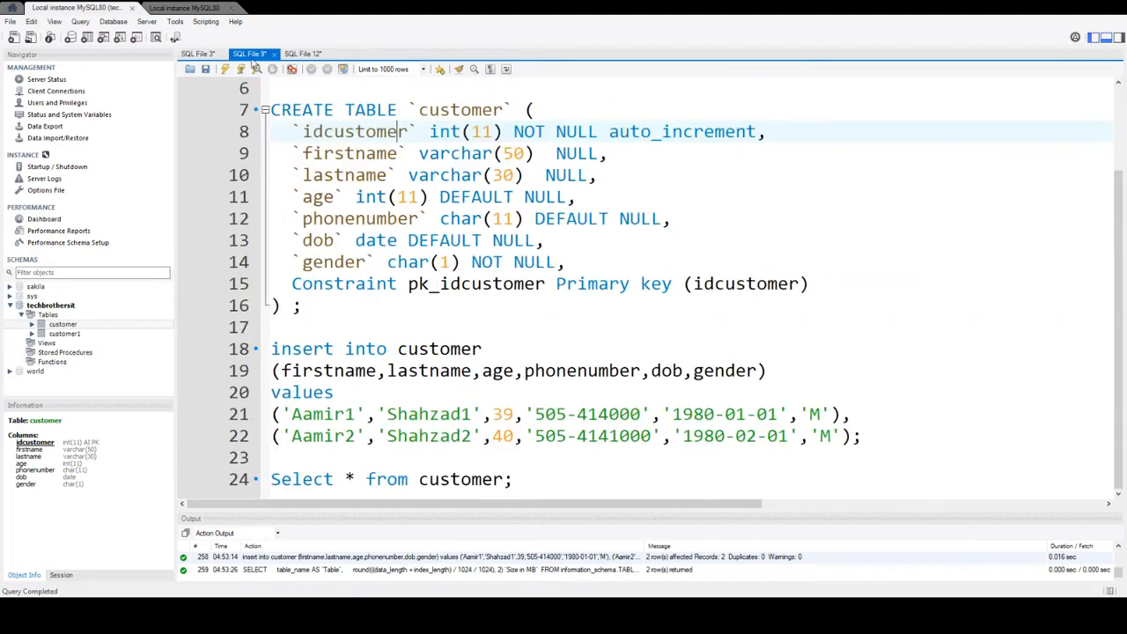
left_click(301, 54)
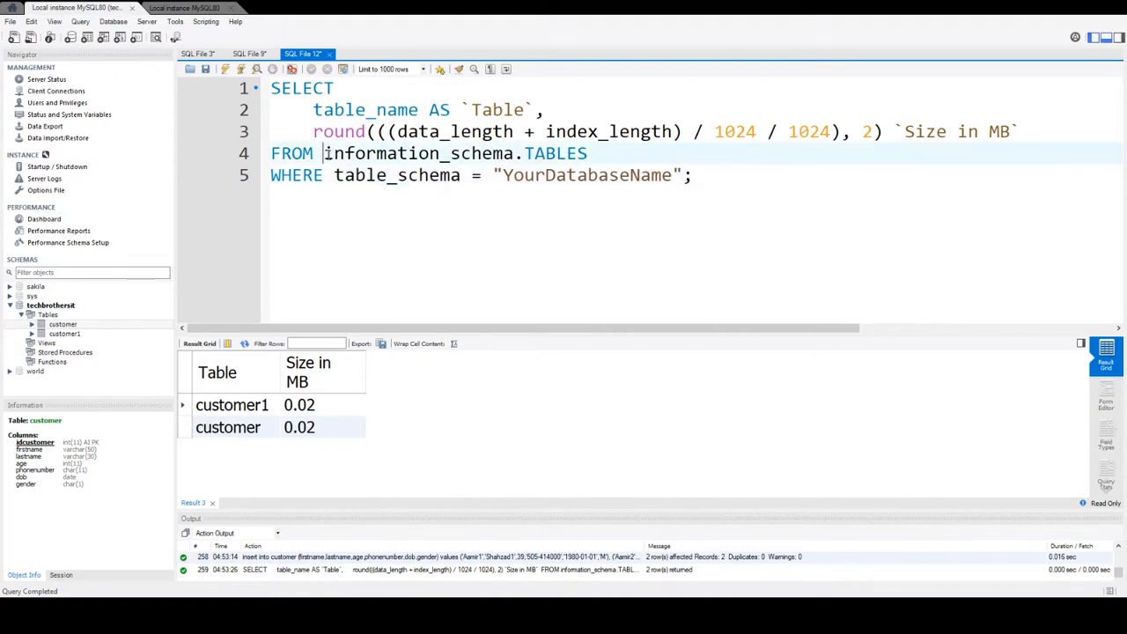
- Change the table_name alias from `Table` to `TableName`, noting the data_length and index_length columns
double_click(420, 153)
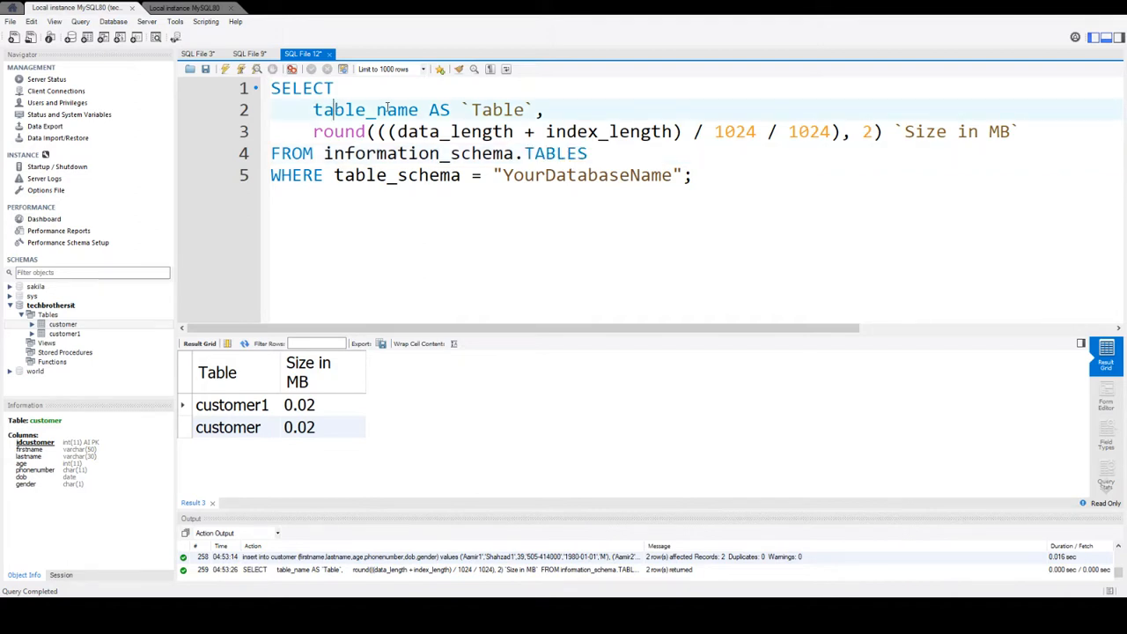
left_click_drag(327, 109, 543, 109)
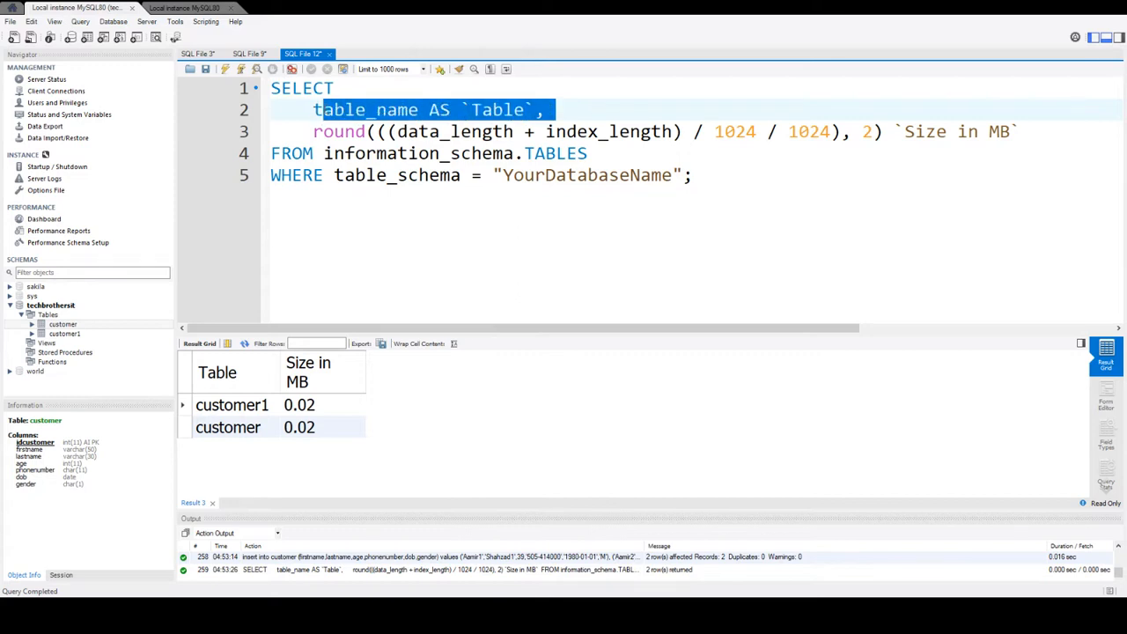
left_click(499, 110)
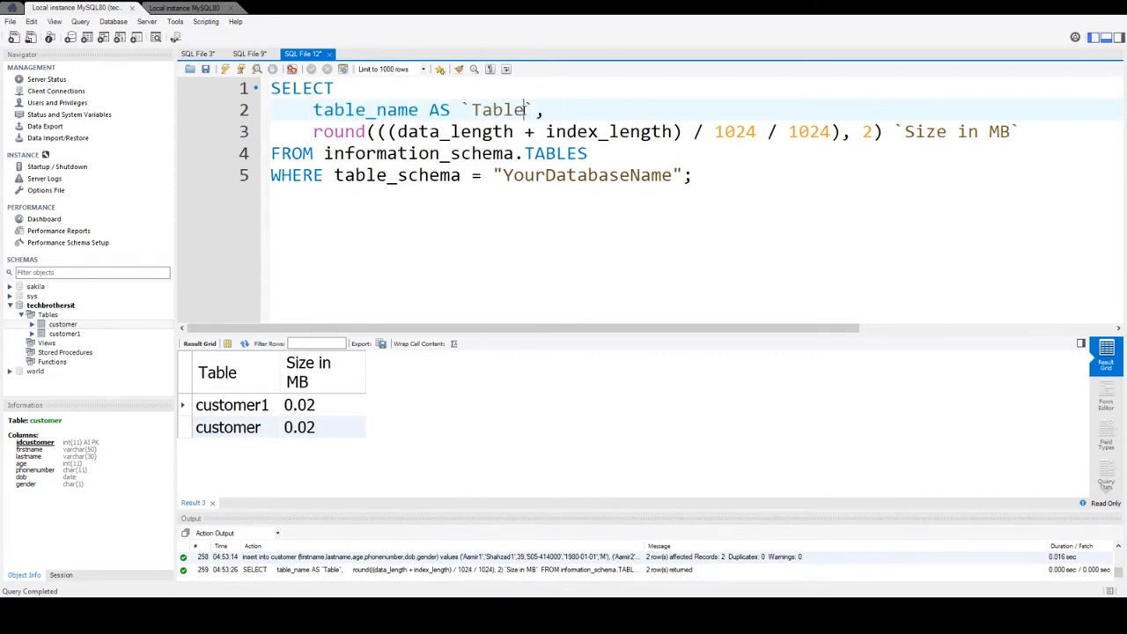
type("Name")
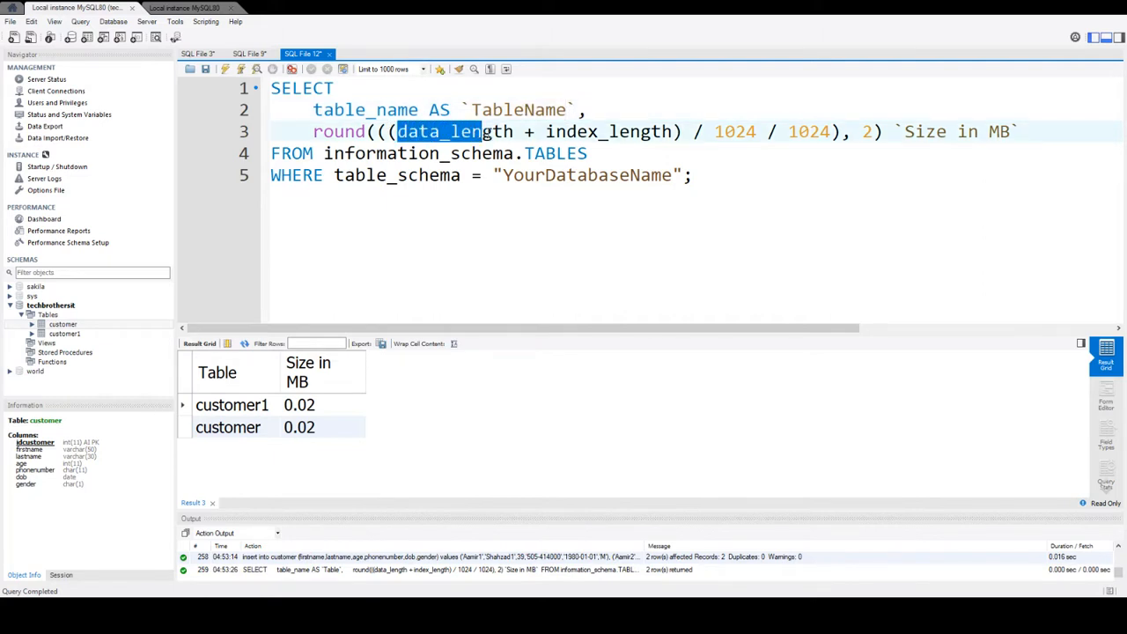
left_click(599, 131)
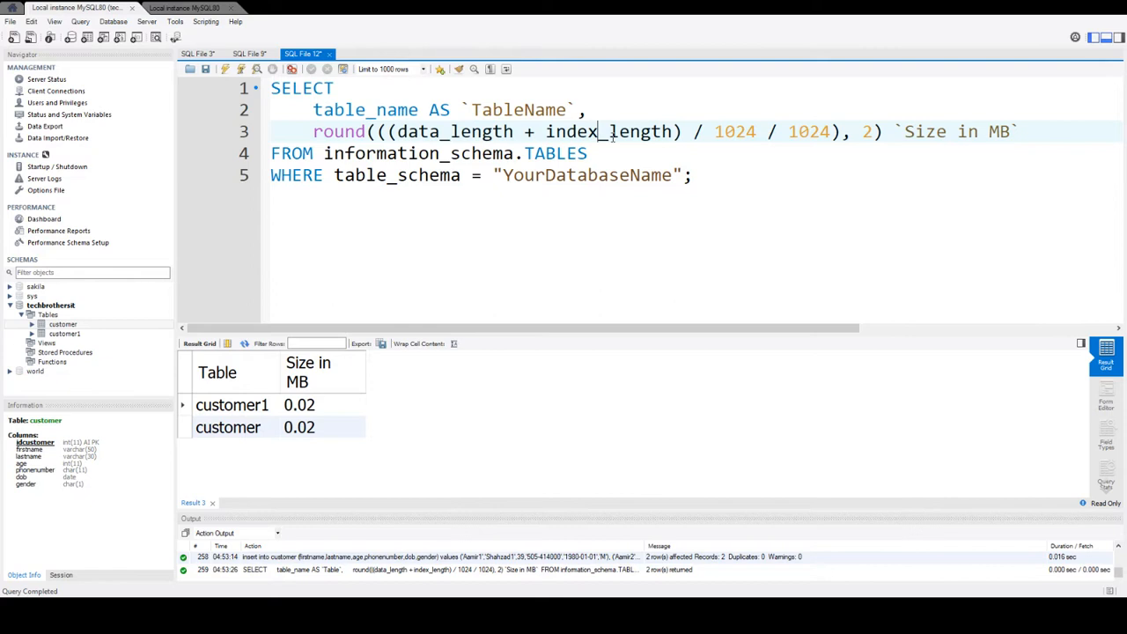
left_click_drag(448, 131, 674, 131)
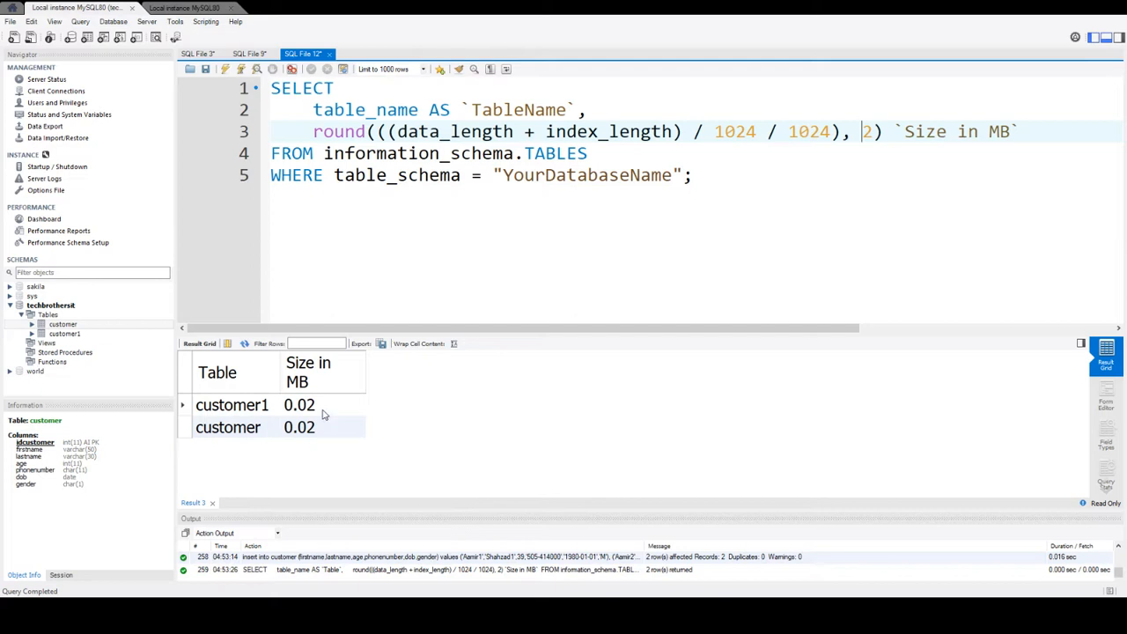
- Make the size alias 'Table Size in MB' and replace YourDatabaseName with techbrothersit
left_click(300, 427)
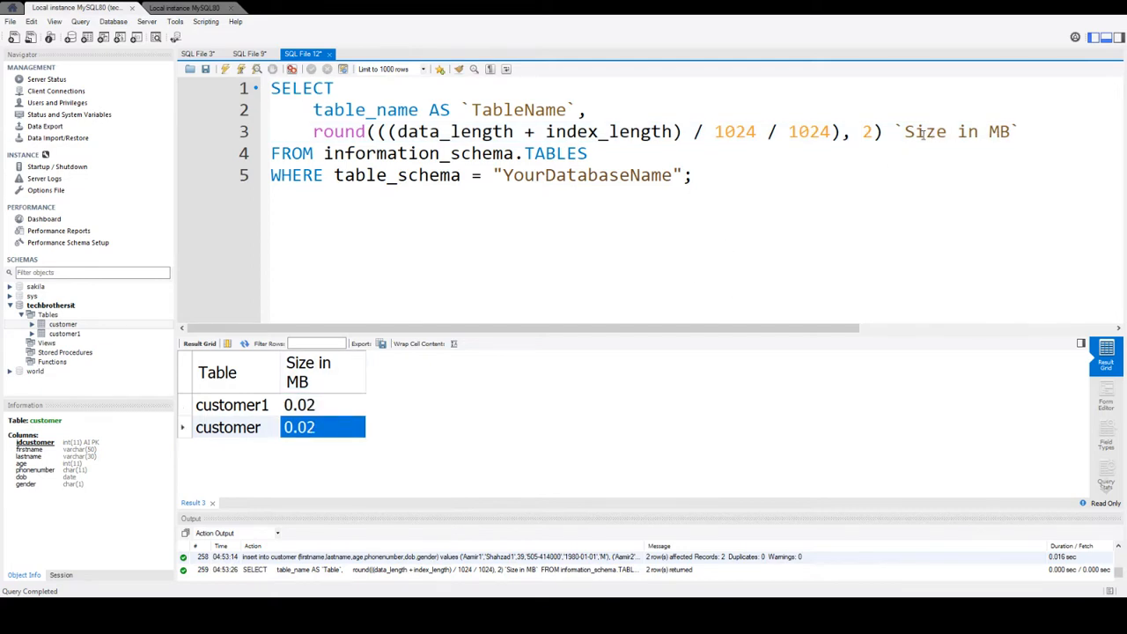
type("Table")
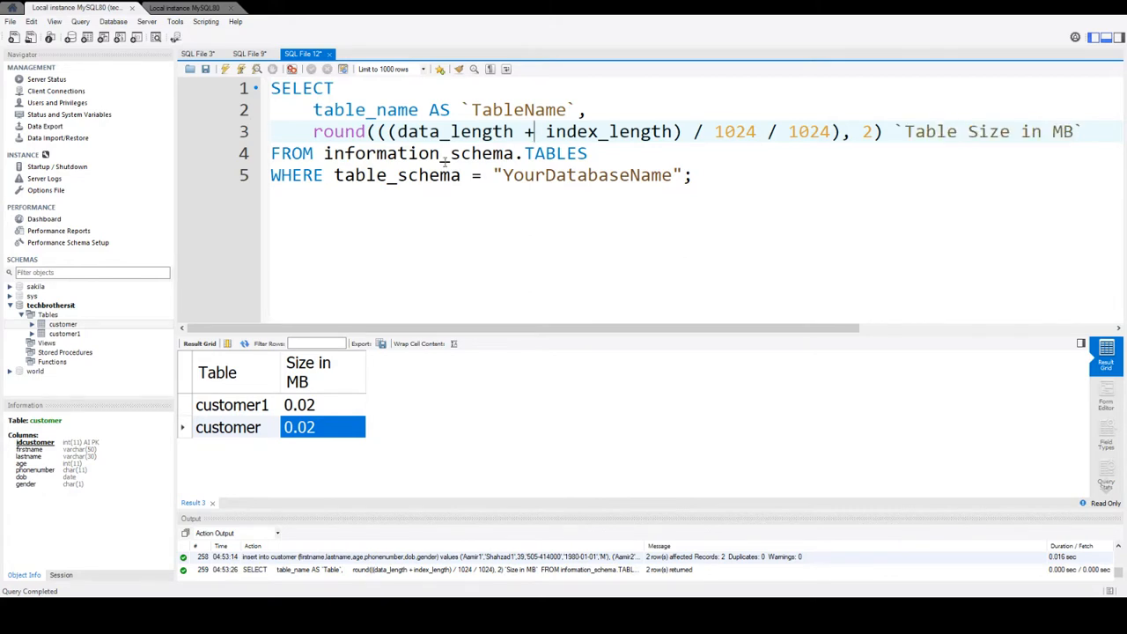
double_click(396, 175)
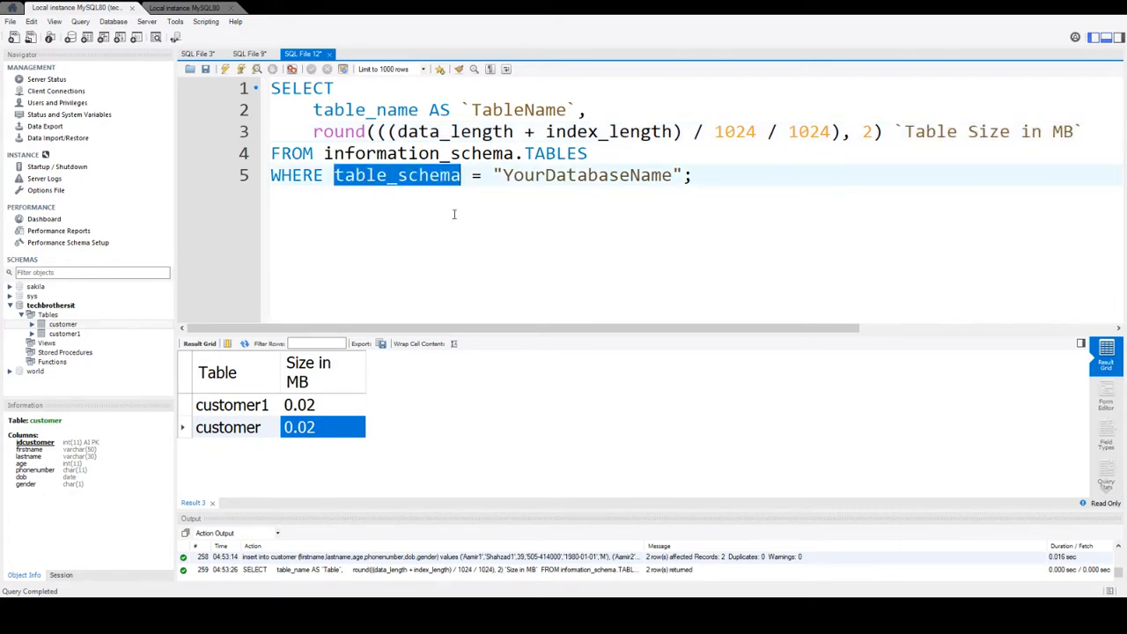
type("techbrothersi")
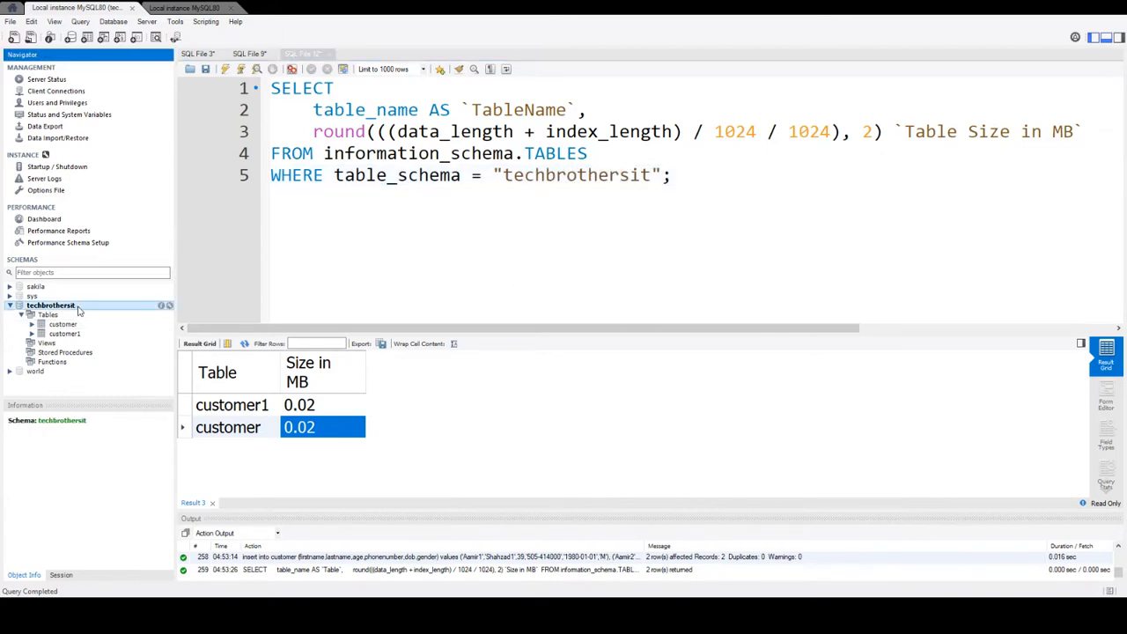
double_click(575, 176)
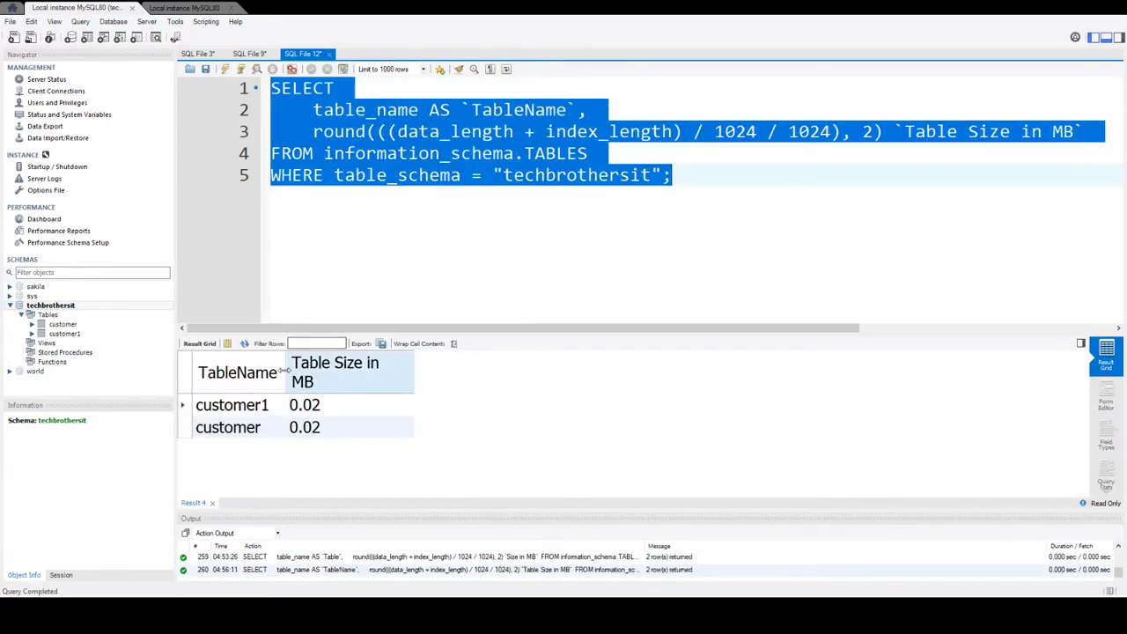
- Check the results grid: customer1 and customer each take 0.02 MB
left_click(231, 404)
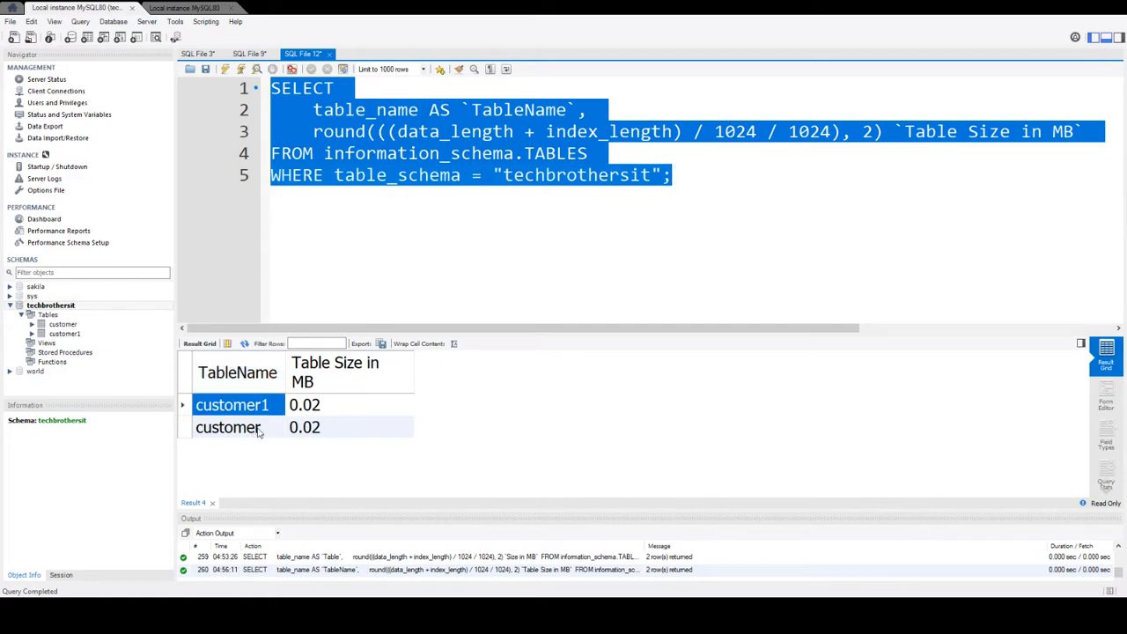
left_click(305, 404)
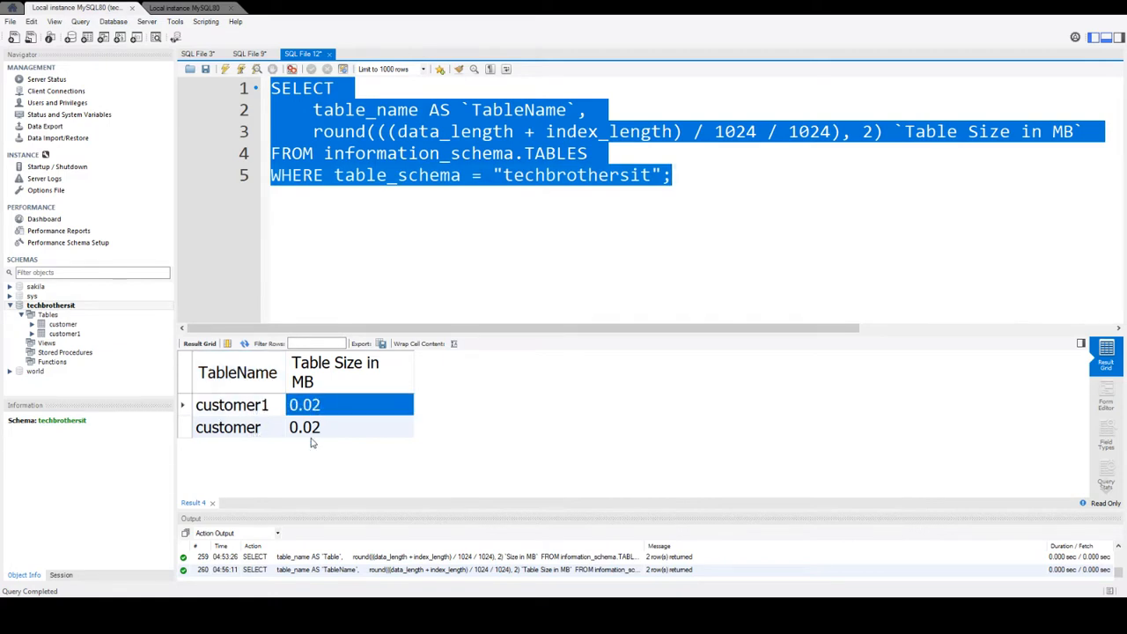
left_click(304, 427)
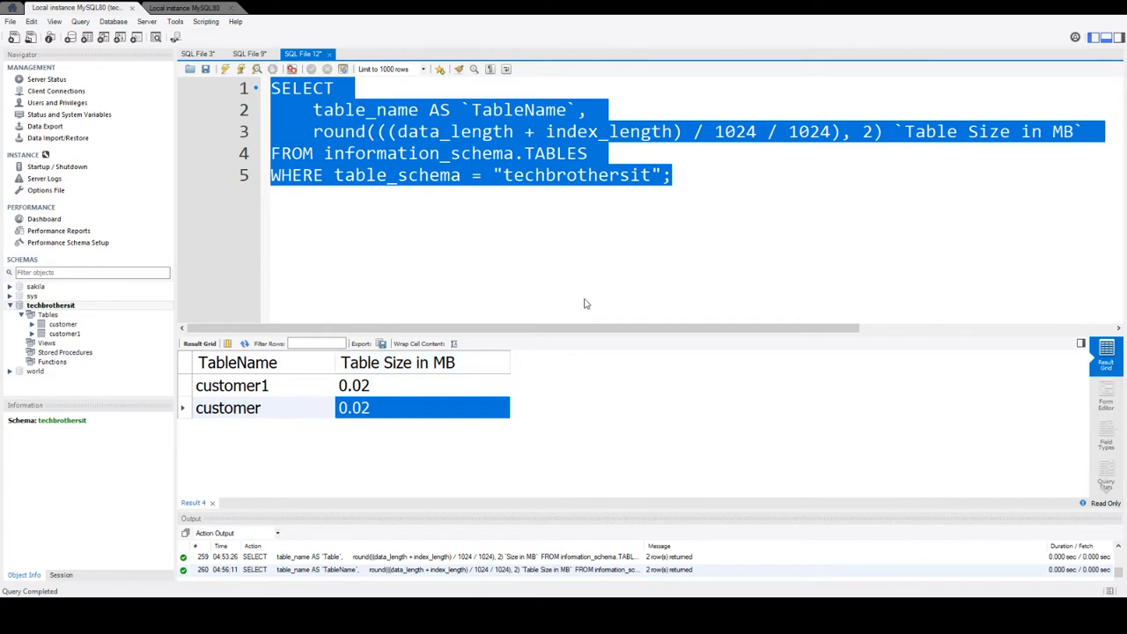
left_click(531, 201)
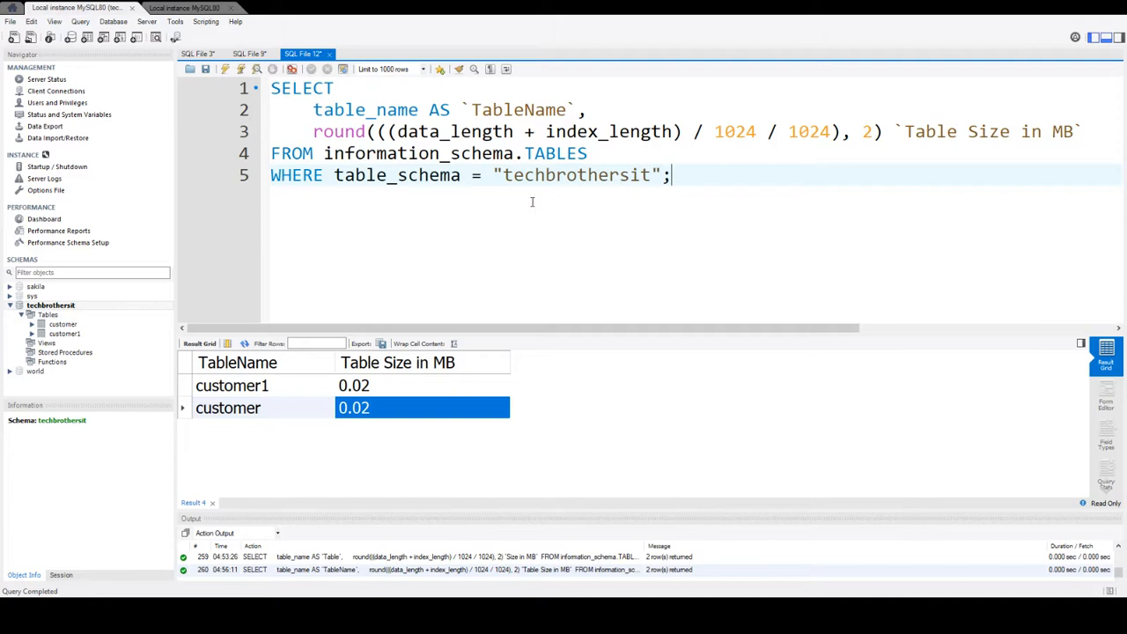
mouse_move(458, 375)
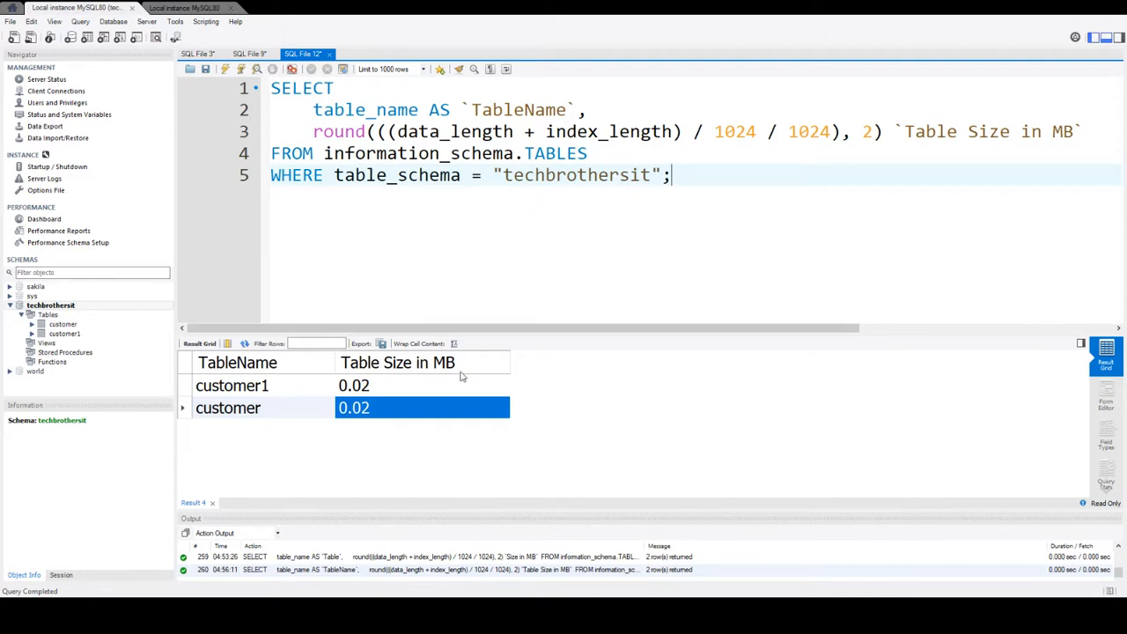
mouse_move(1103, 581)
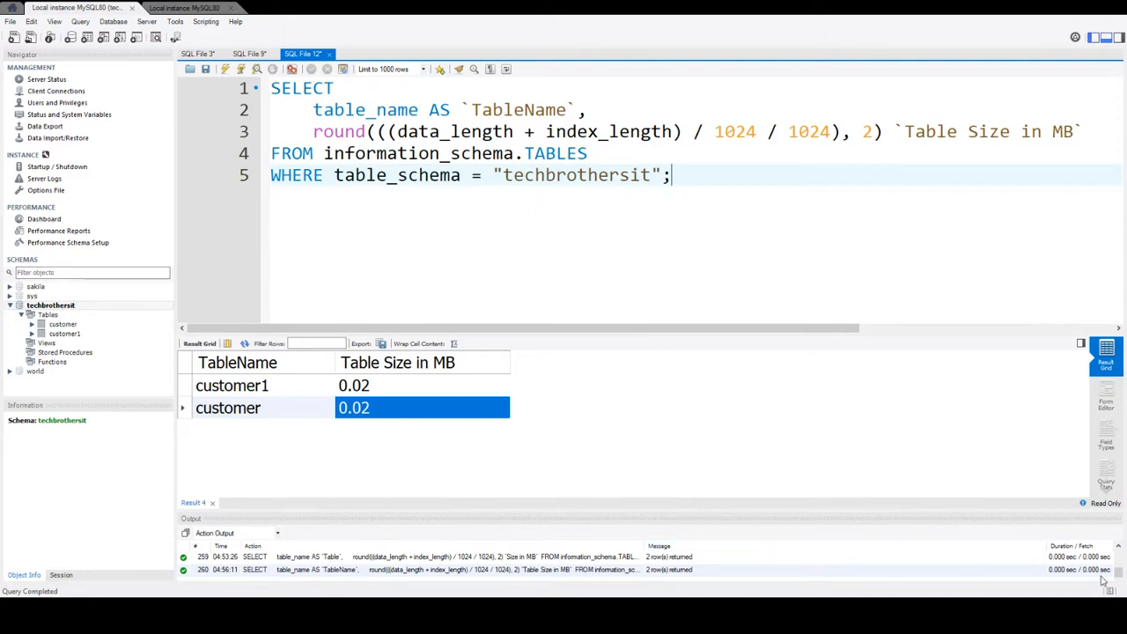